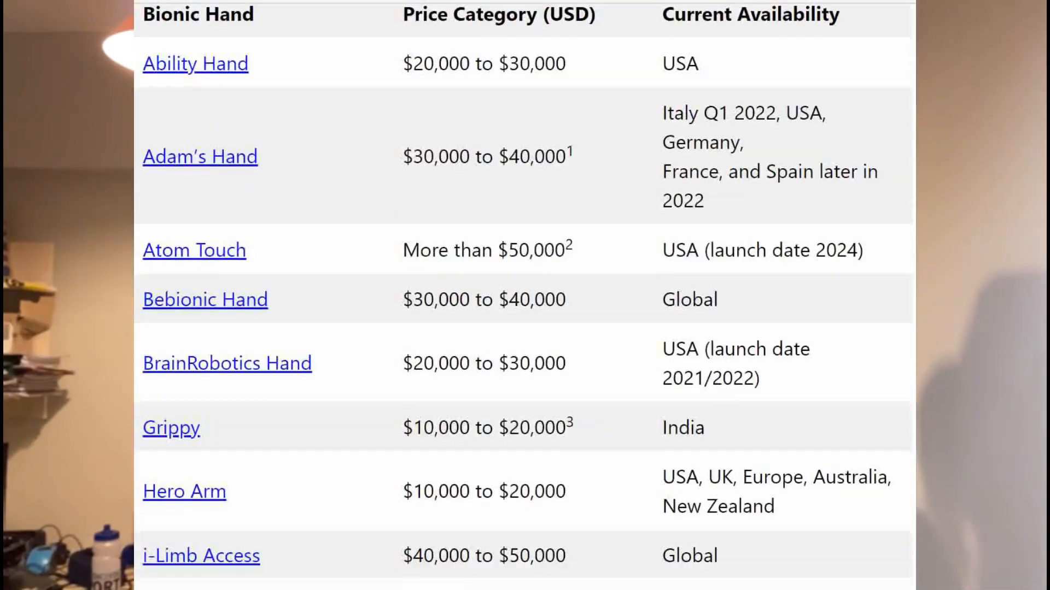
{"action": "scroll", "scroll_direction": "down", "scroll_amount": 3}
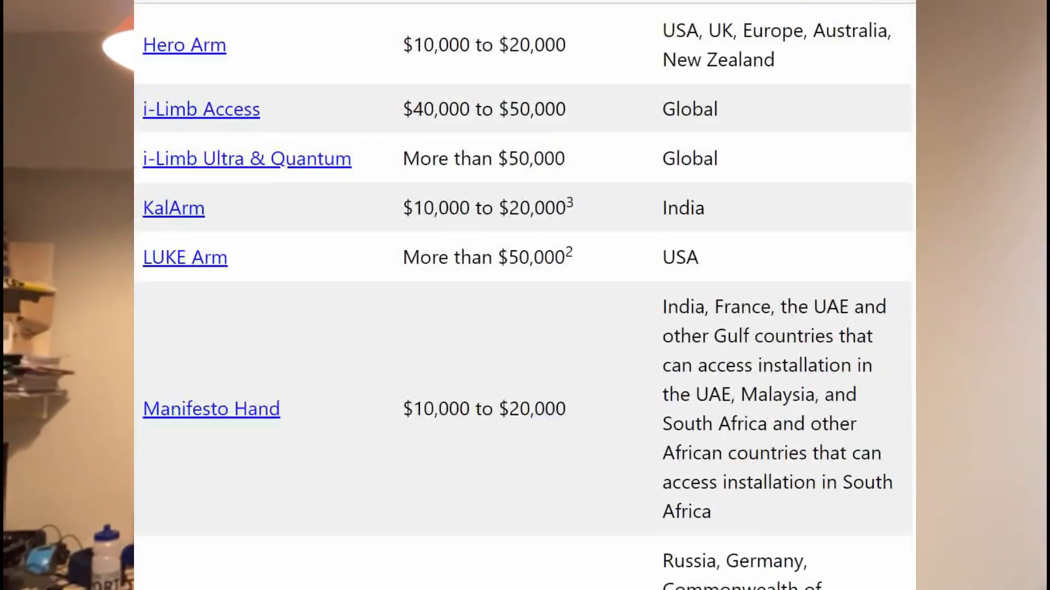